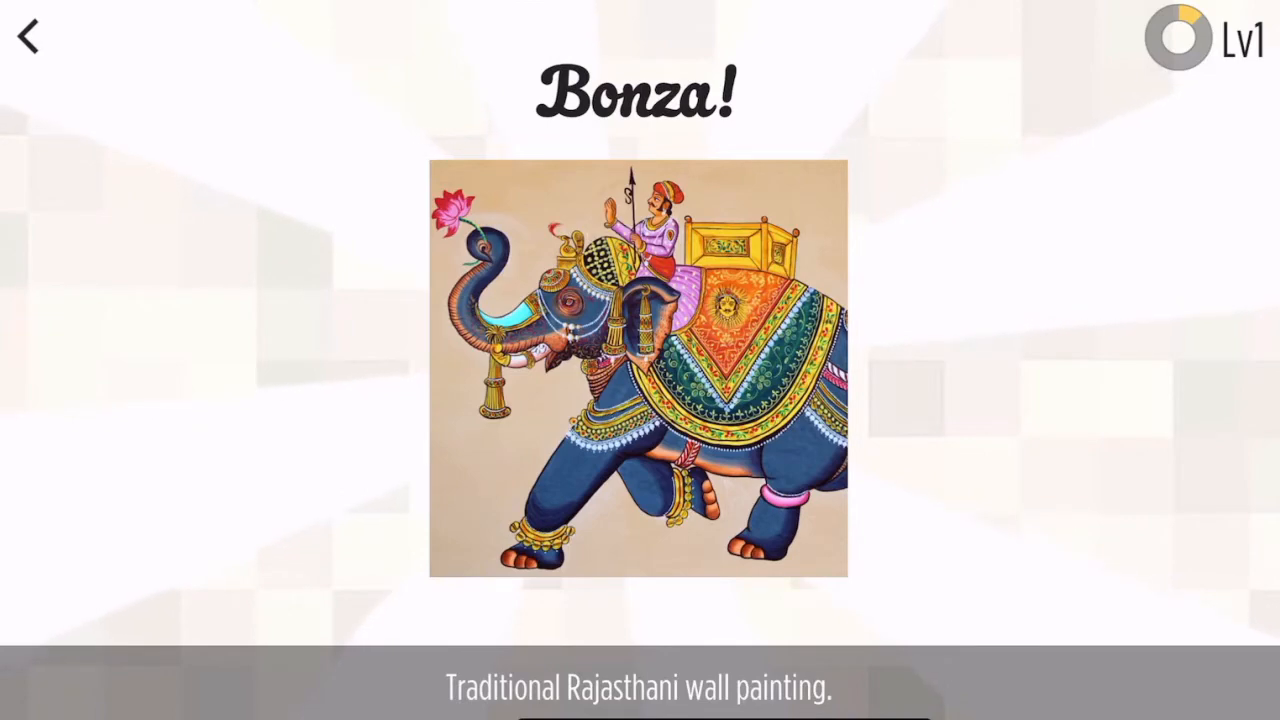
Dismiss the finished Rajasthani elephant painting to reach the world map.
click(640, 370)
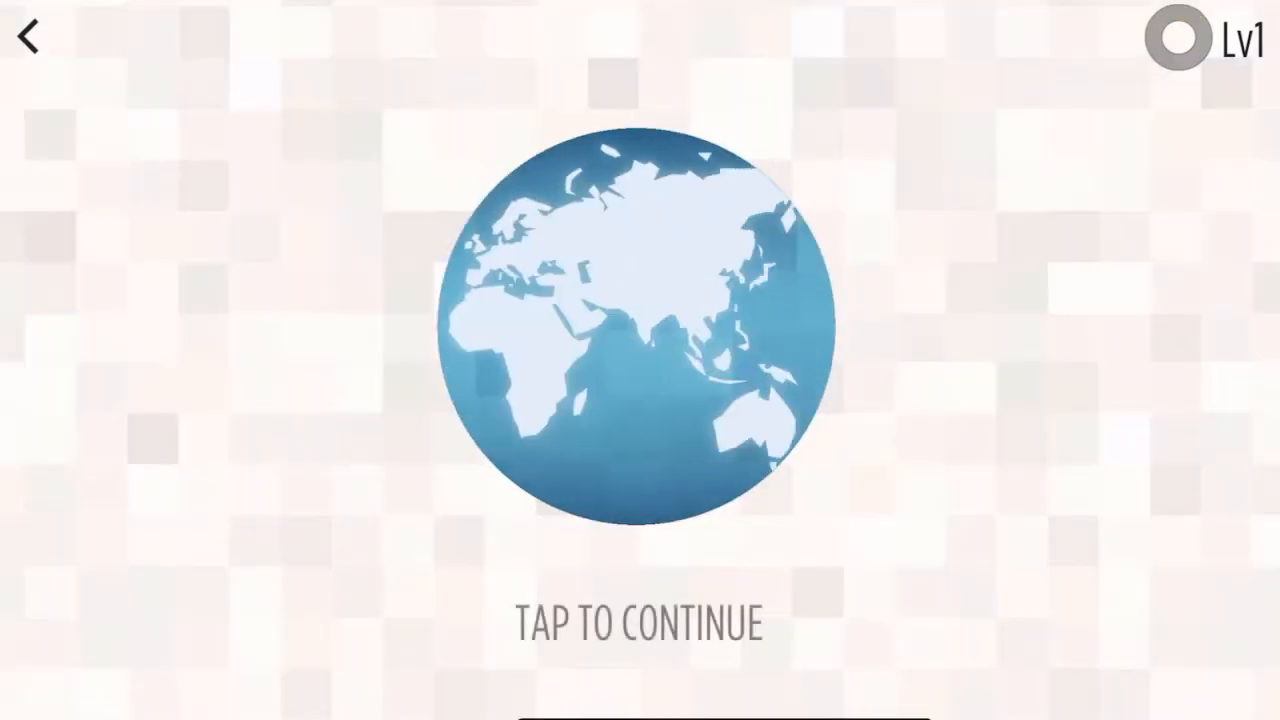
click(640, 620)
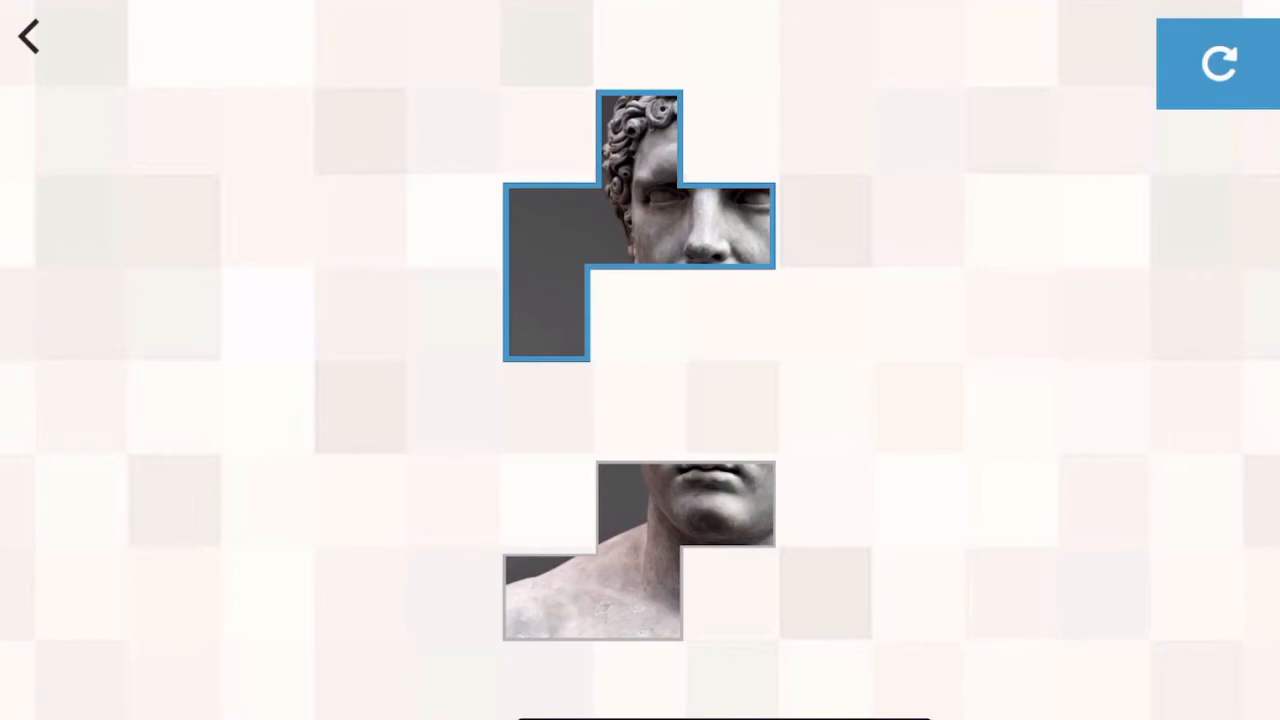
Place the statue's face piece directly above the neck-and-shoulders piece.
drag(640, 220, 620, 380)
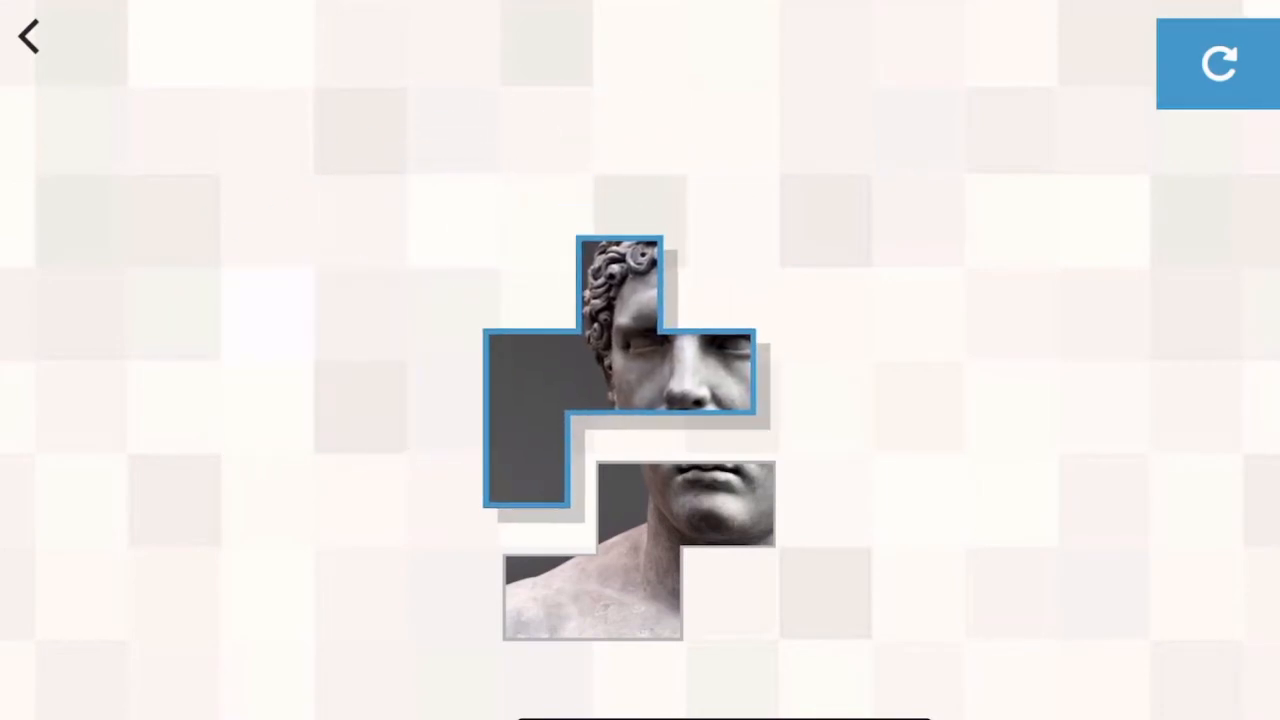